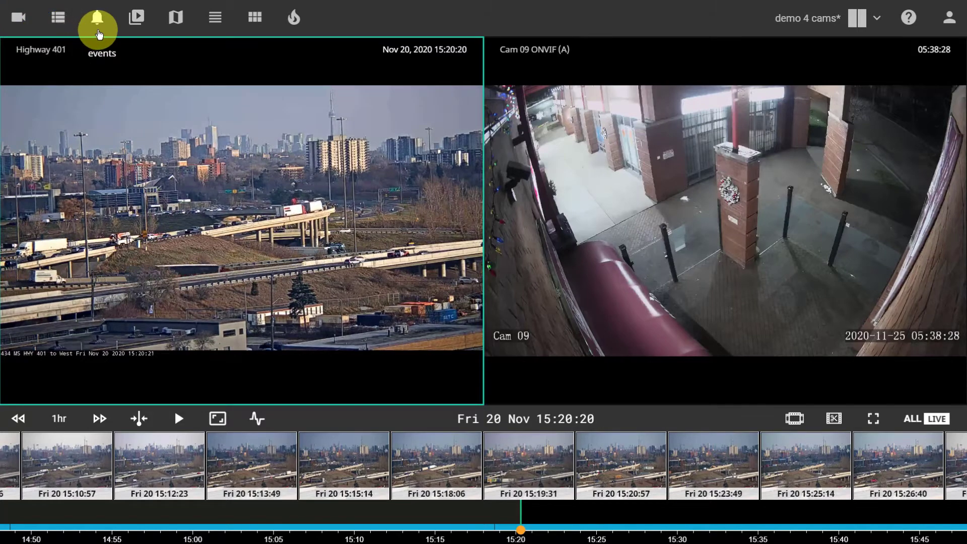
mouse_move(136, 37)
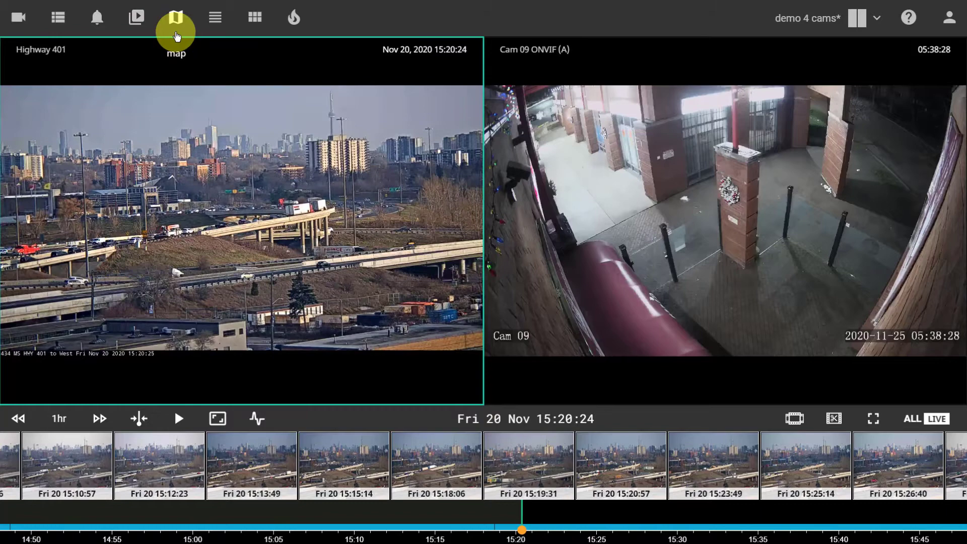
mouse_move(219, 34)
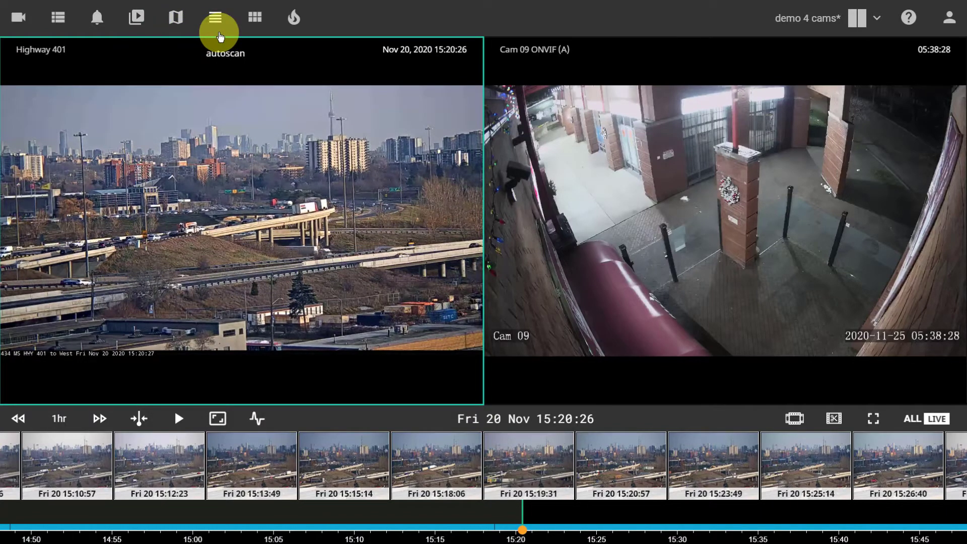
mouse_move(255, 18)
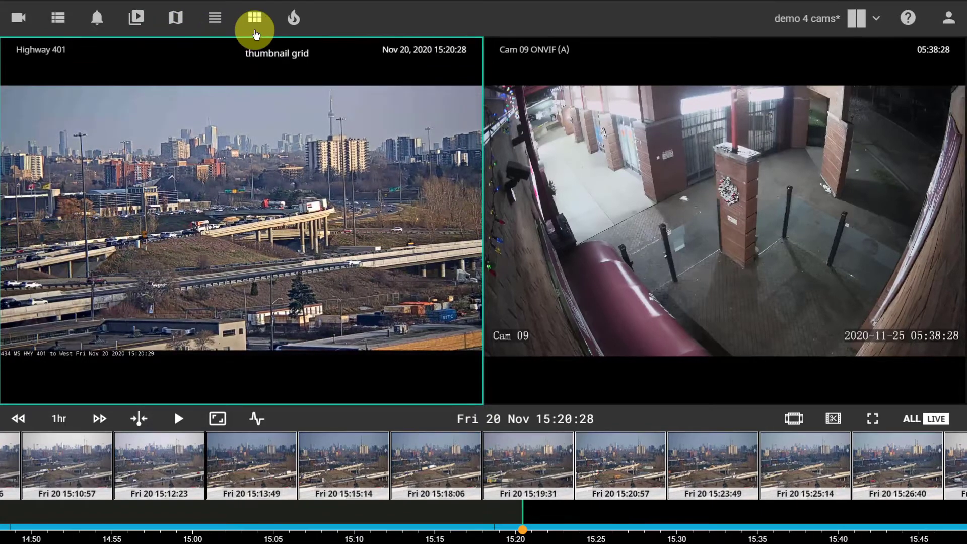
mouse_move(299, 32)
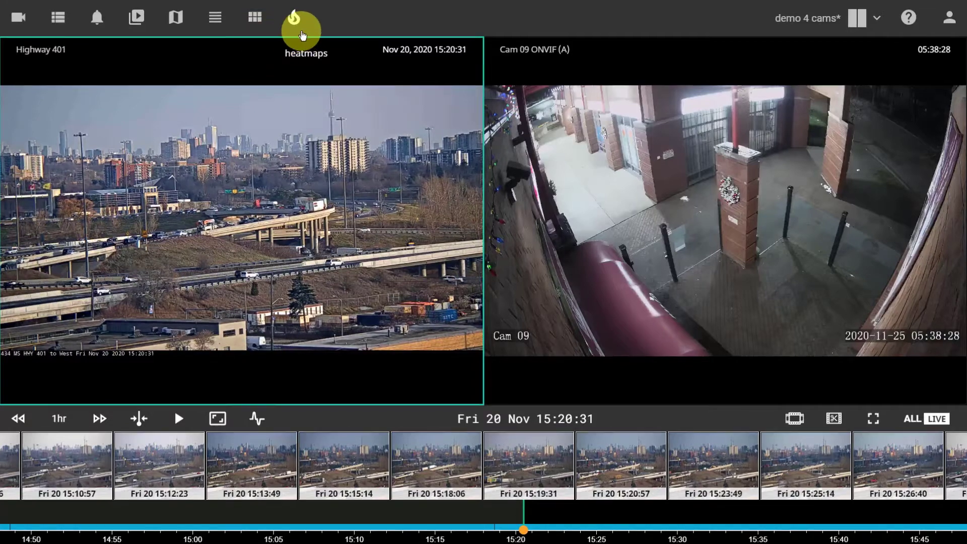
Show the hourly activity heatmaps for the Parking ONVIF (A) camera, 03:00 to 15:00.
left_click(294, 19)
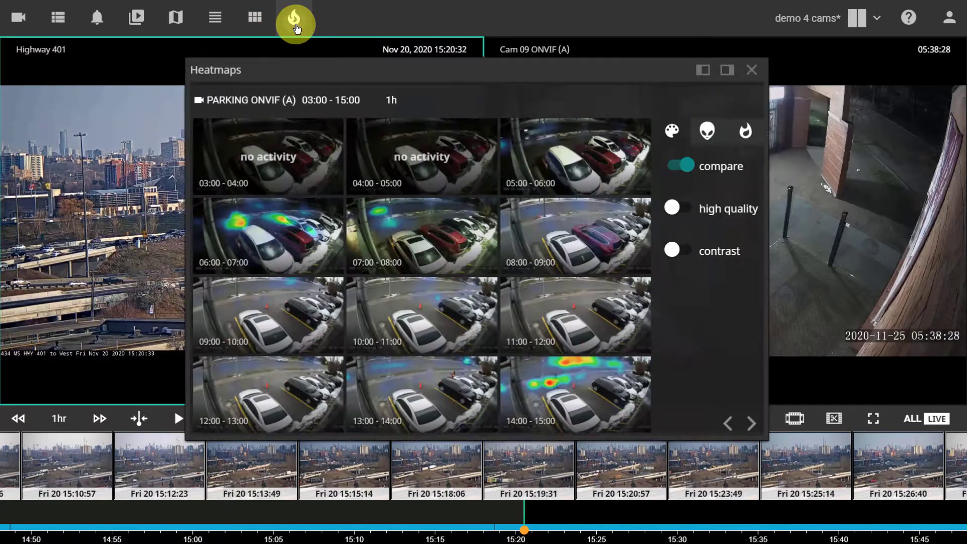
mouse_move(754, 70)
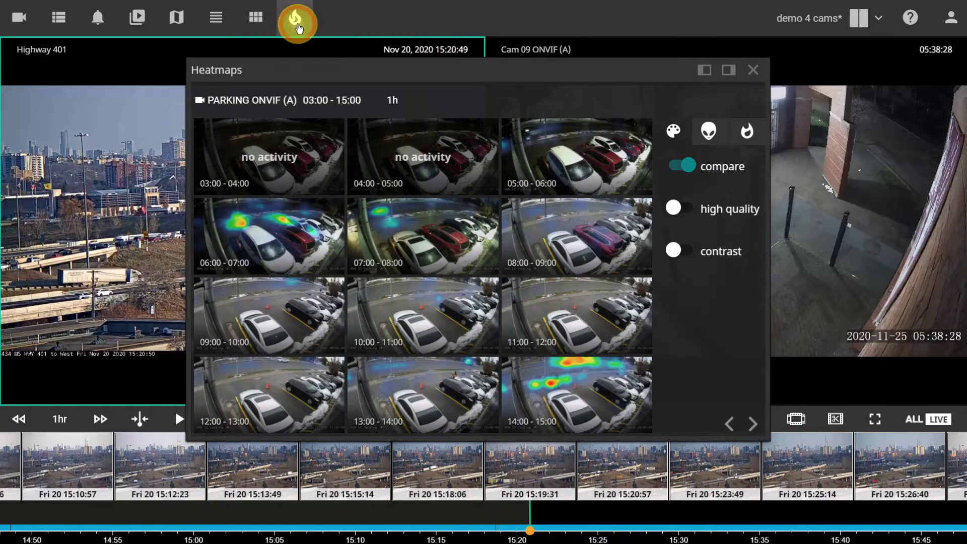
Close the heatmaps, switch to a four-camera grid layout and return Highway 401 to live.
left_click(753, 70)
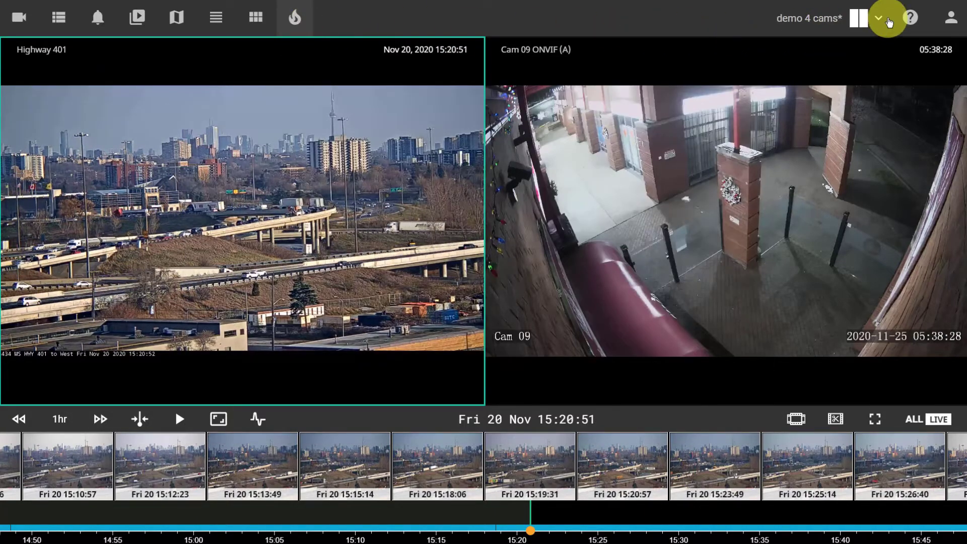
left_click(878, 18)
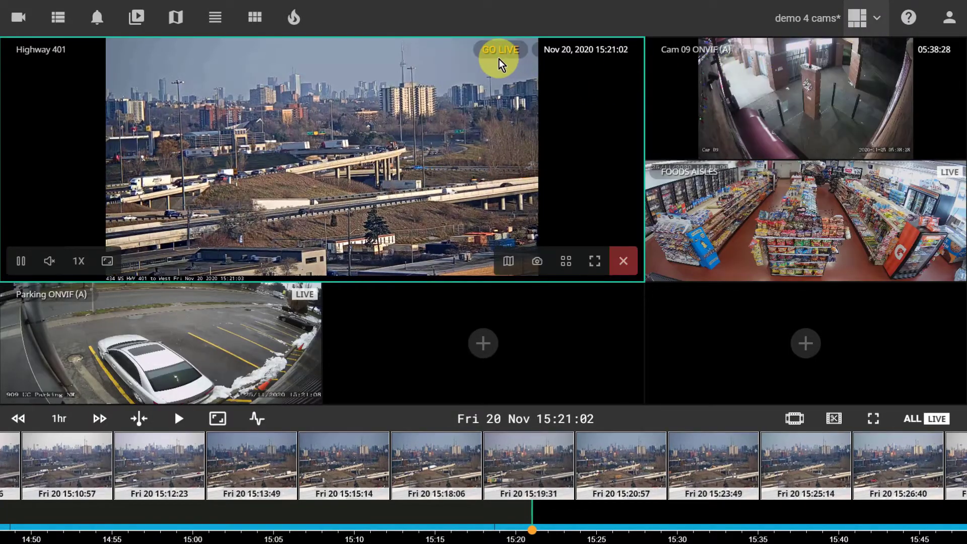
left_click(500, 50)
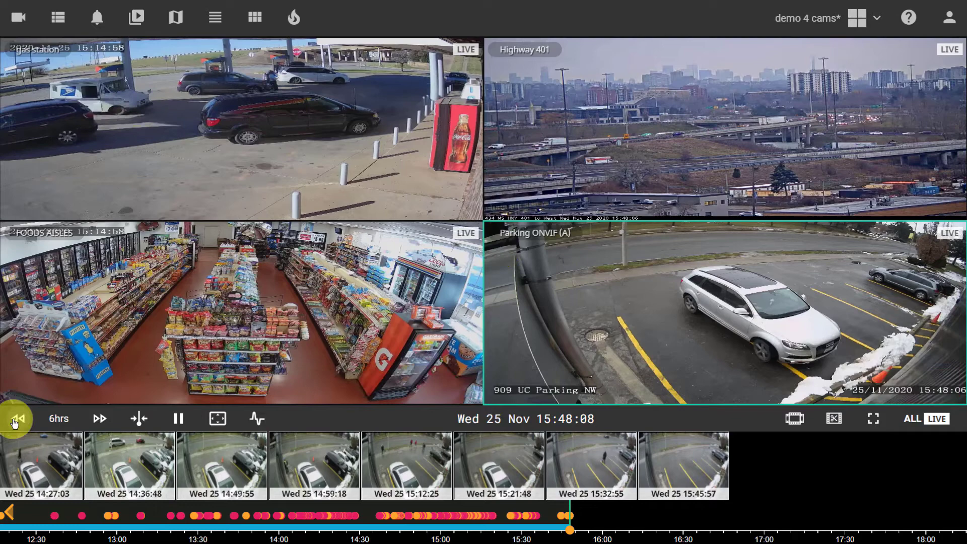
Rewind the parking camera to Tue 24 Nov around 21:07 on a 15-minute timeline.
left_click(18, 418)
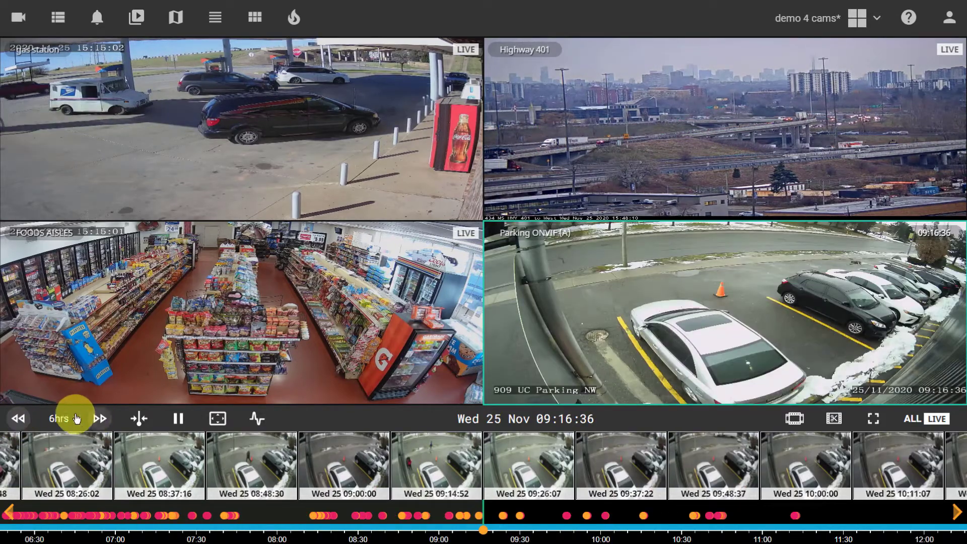
left_click(58, 418)
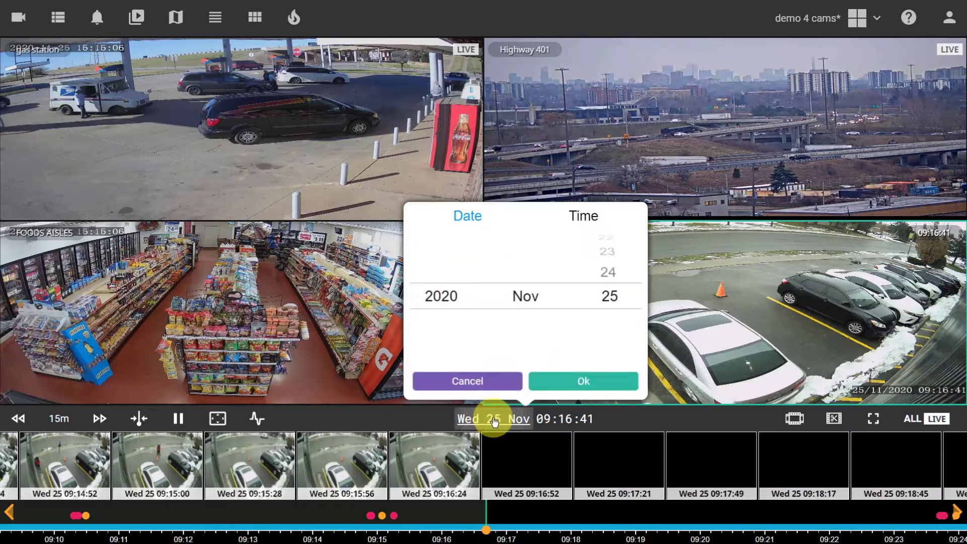
left_click(582, 215)
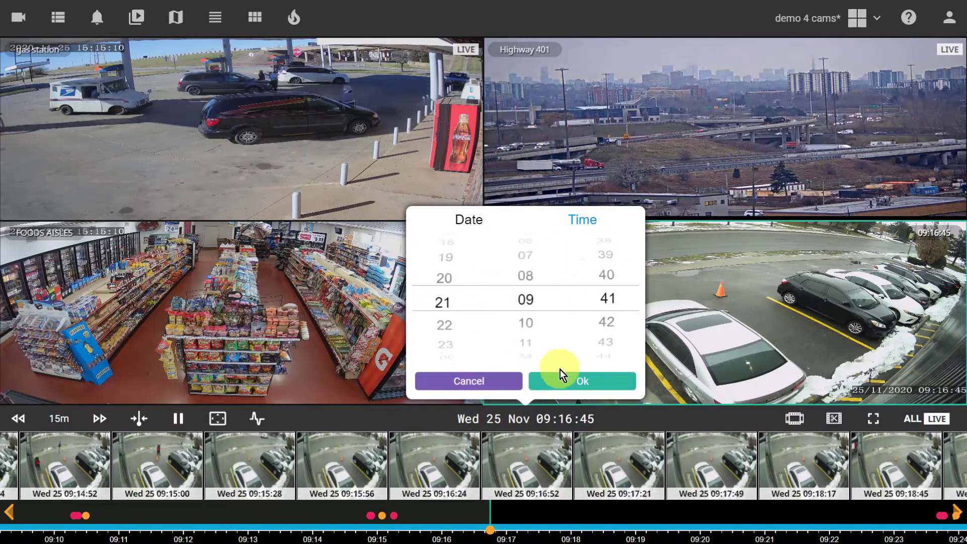
left_click(582, 381)
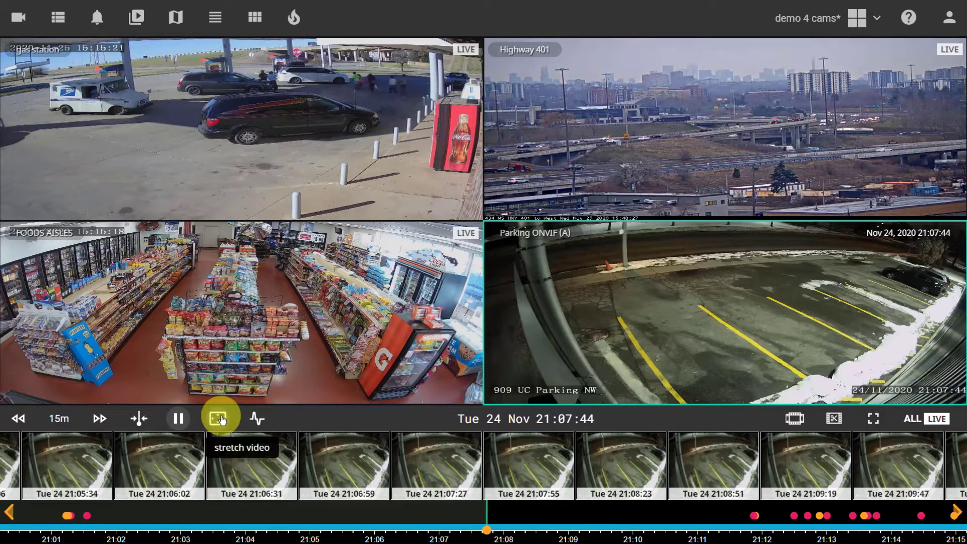
Toggle video stretching off and back on, then return all four cameras to live.
left_click(219, 418)
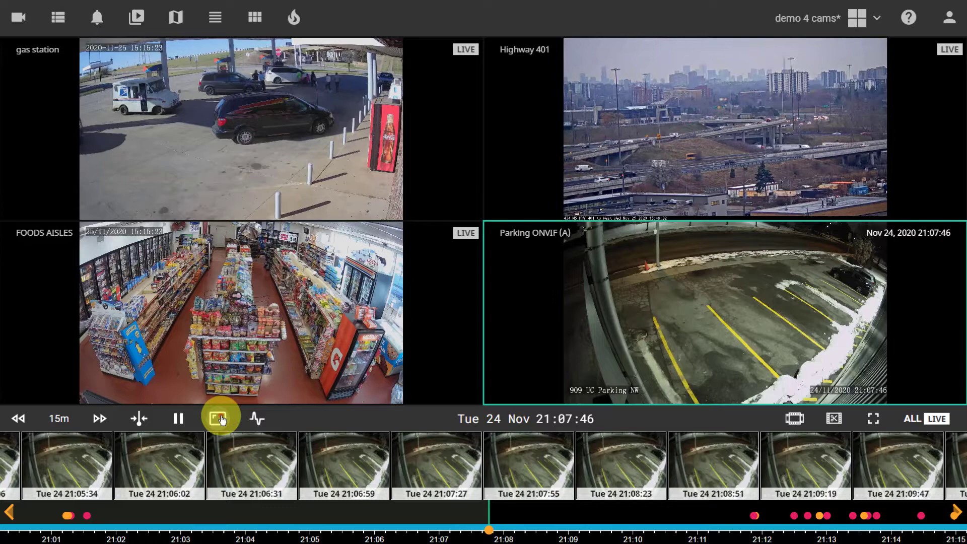
left_click(216, 417)
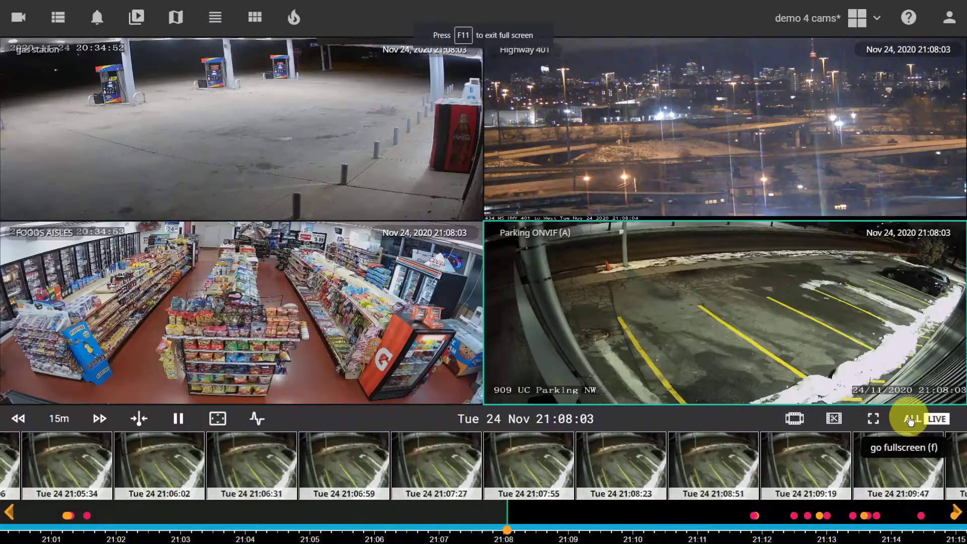
left_click(931, 419)
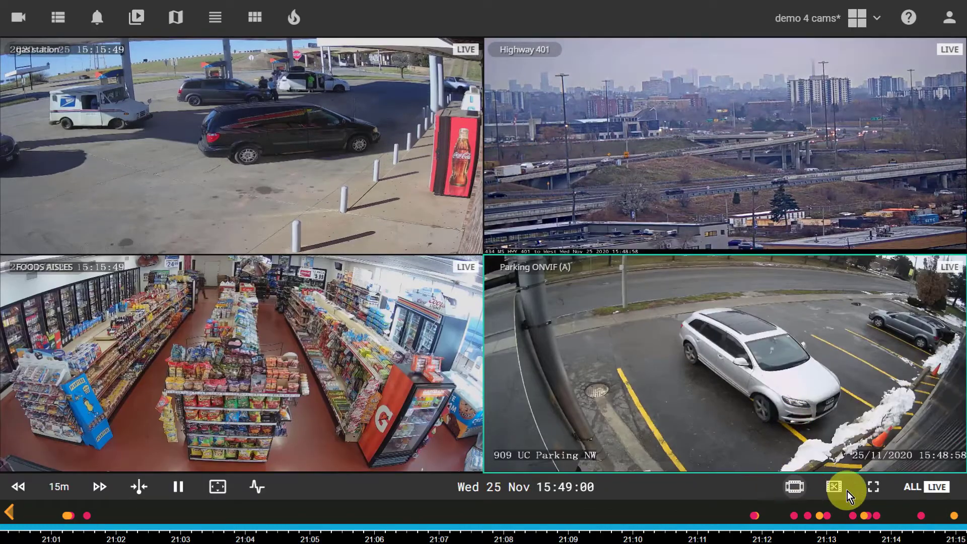
Save the 1-hour clip from 14:49 to 15:49 on Wed 25 Nov.
left_click(836, 487)
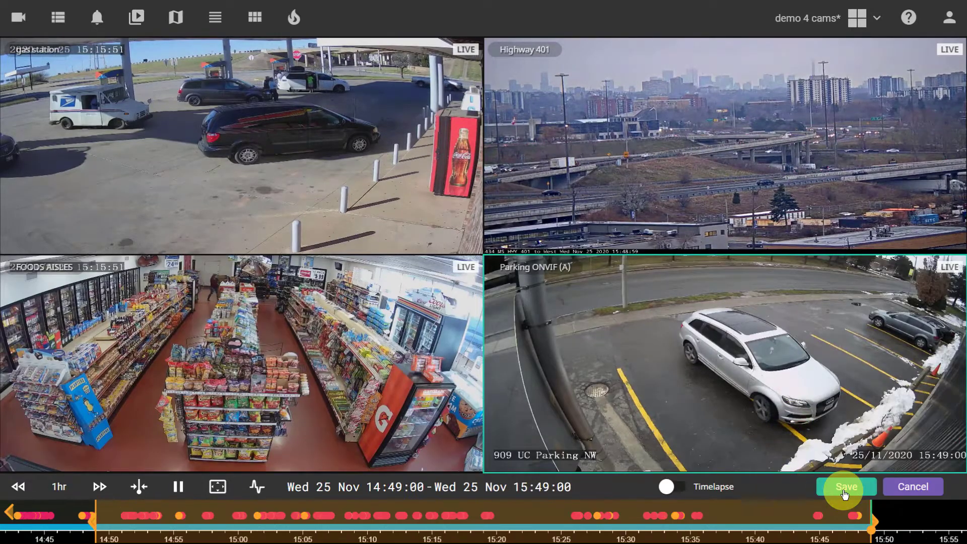
left_click(846, 487)
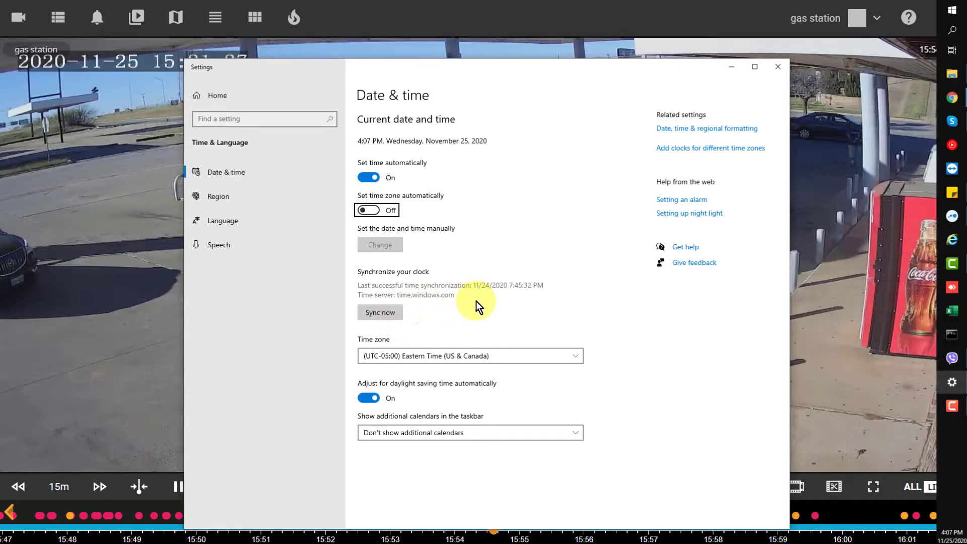
mouse_move(493, 306)
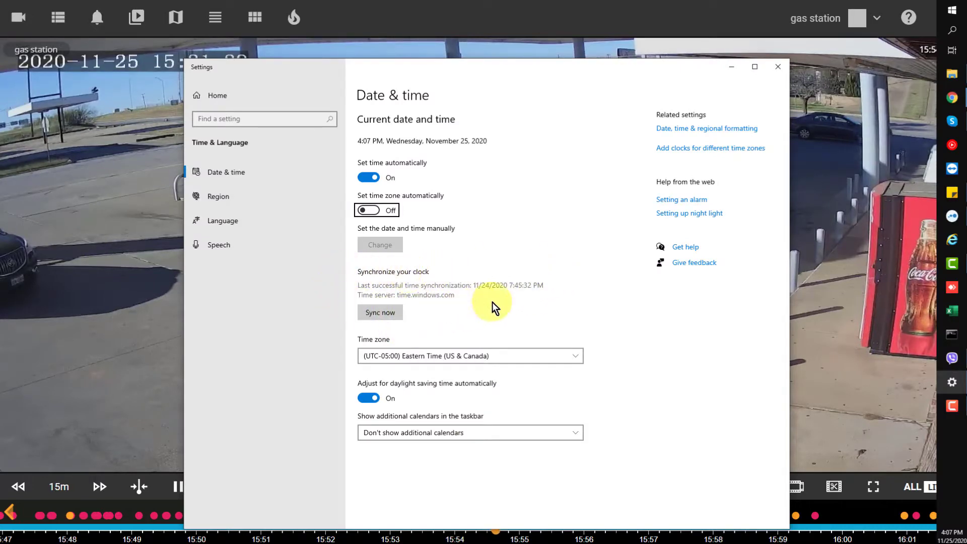
Close the Windows Date & time settings to return to the gas station and Highway 401 views.
left_click(777, 67)
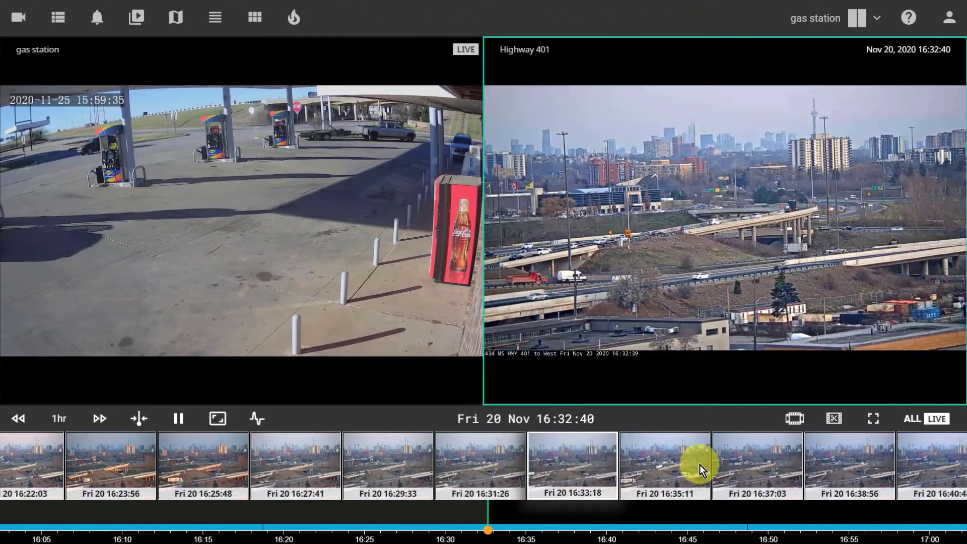
Jump the recorded playback to around 16:35 in the PTZ/Audio and Cam 09 layout.
left_click(296, 465)
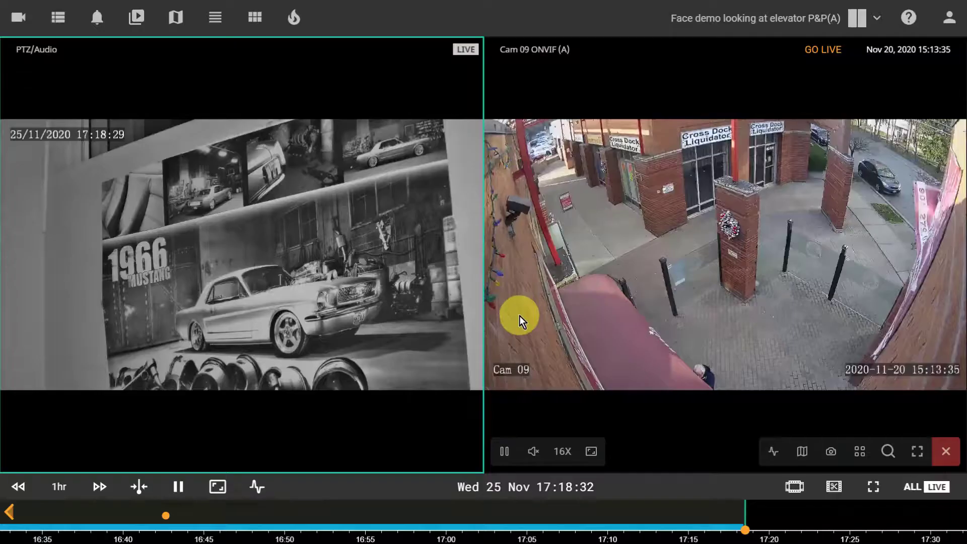
Lower Cam 09's playback speed from 16X to 2X with the speed slider.
left_click(503, 451)
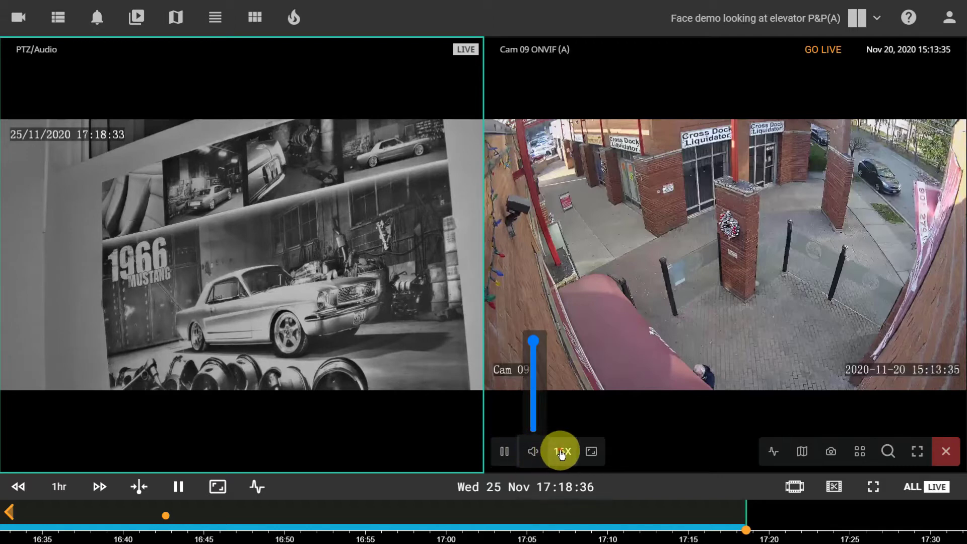
left_click(562, 450)
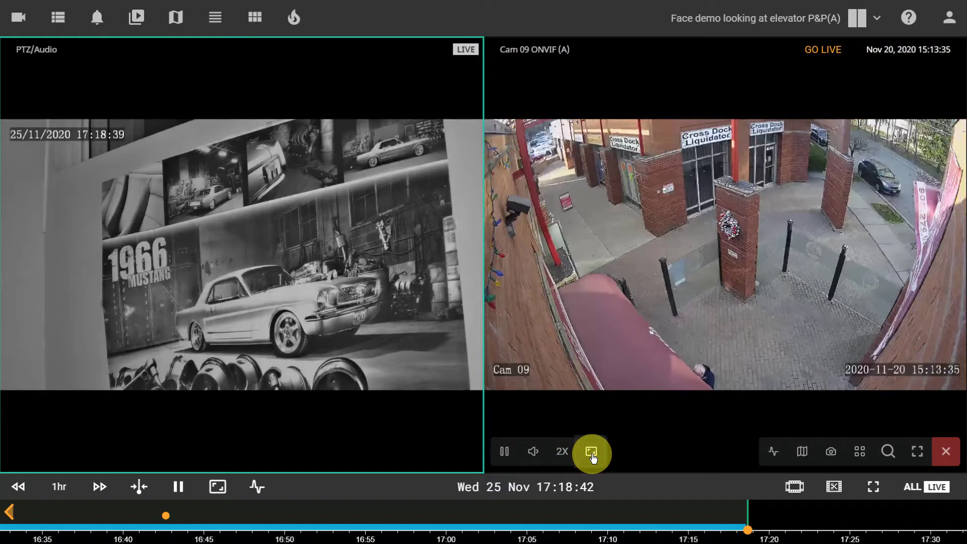
mouse_move(773, 451)
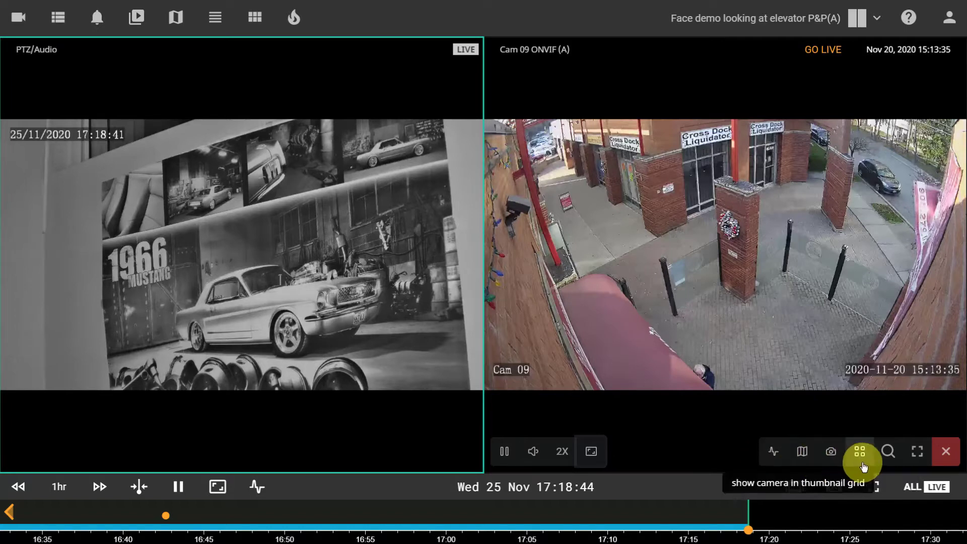
mouse_move(888, 451)
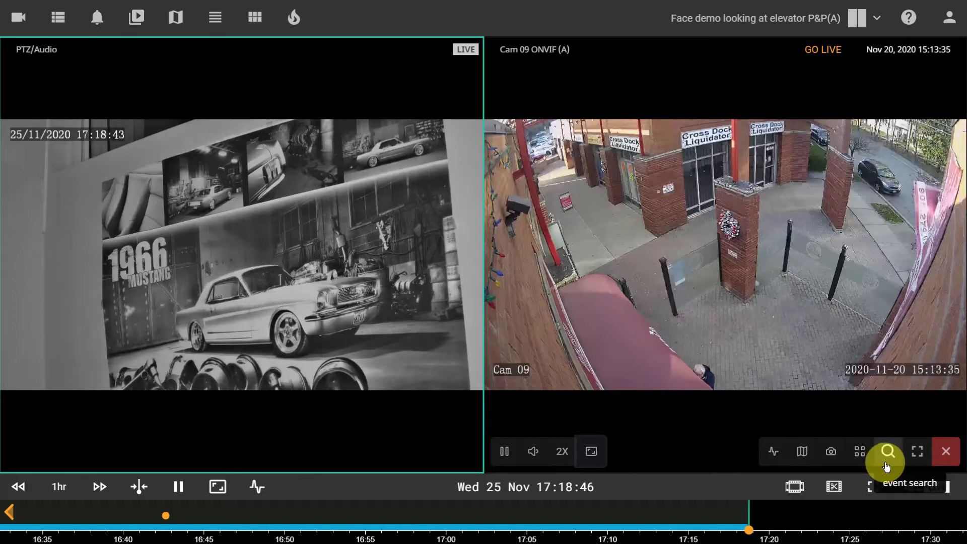
mouse_move(830, 451)
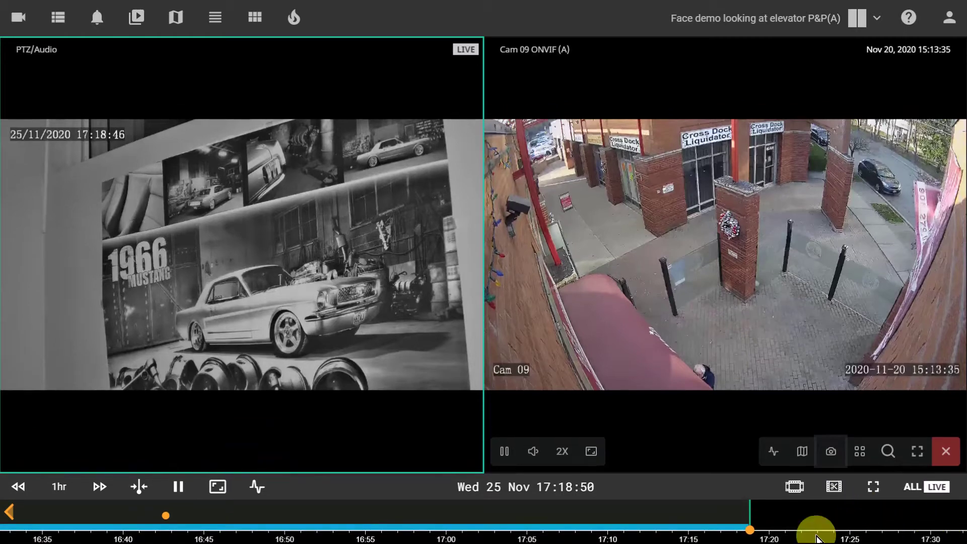
left_click(373, 451)
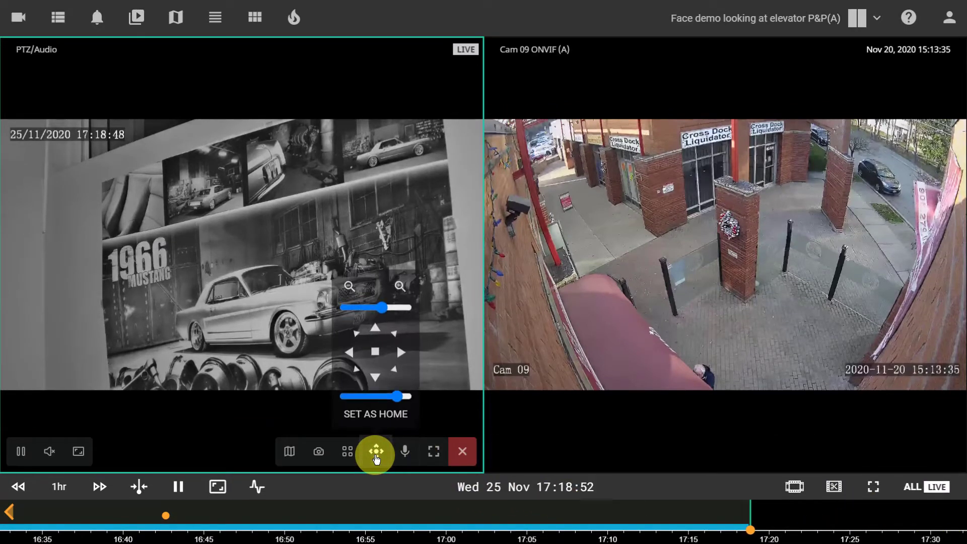
left_click(404, 451)
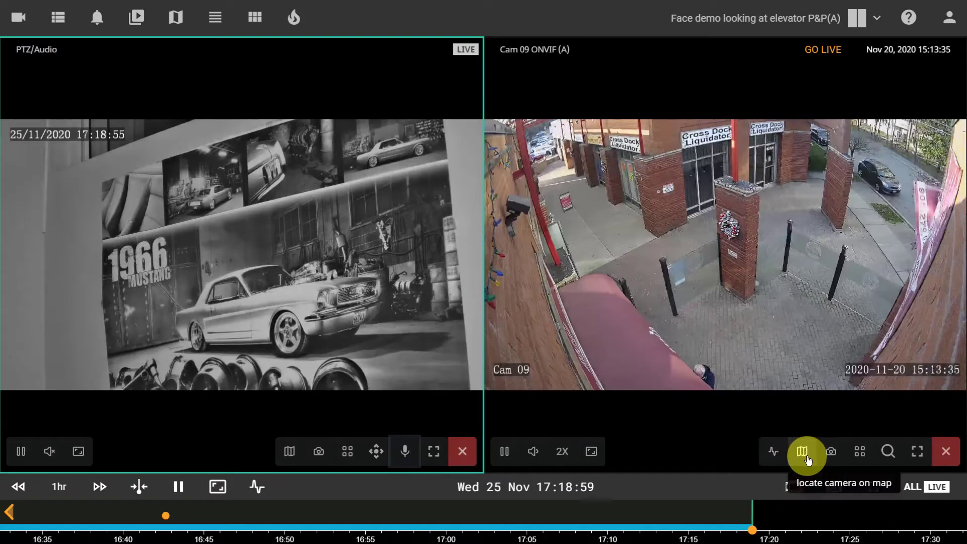
left_click(802, 451)
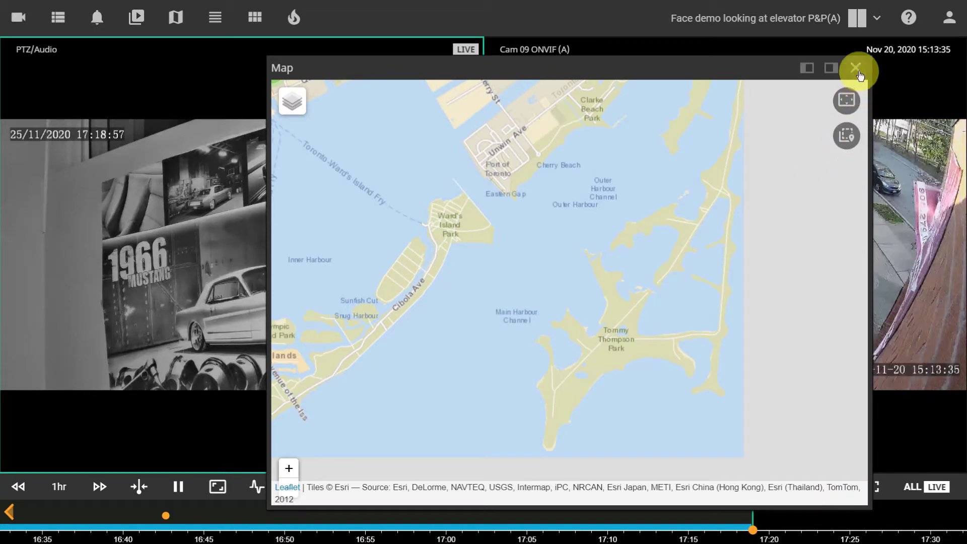
left_click(856, 67)
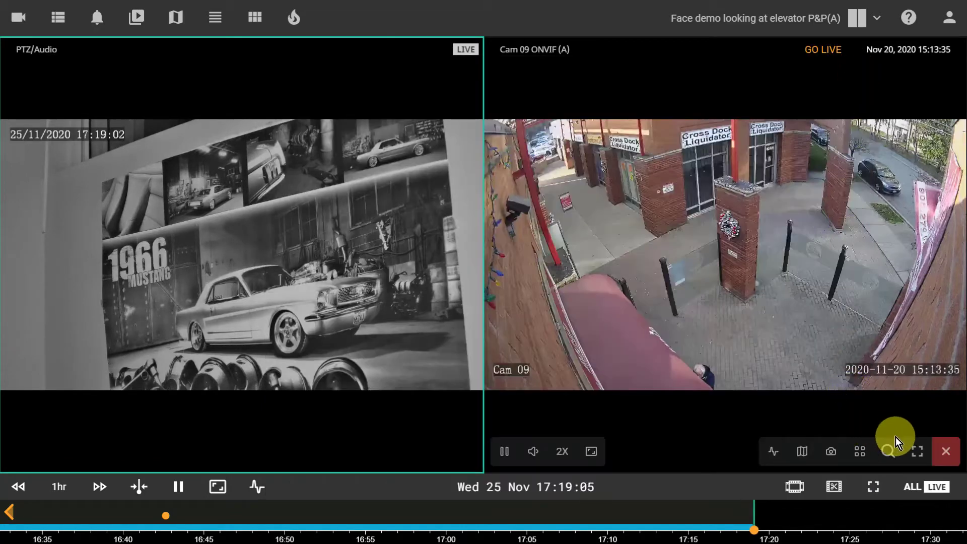
left_click(916, 451)
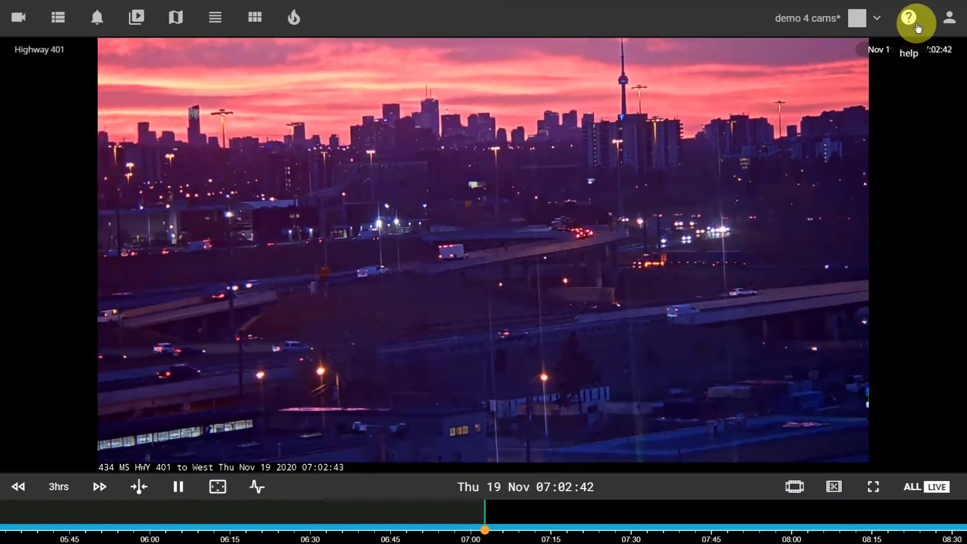
left_click(908, 18)
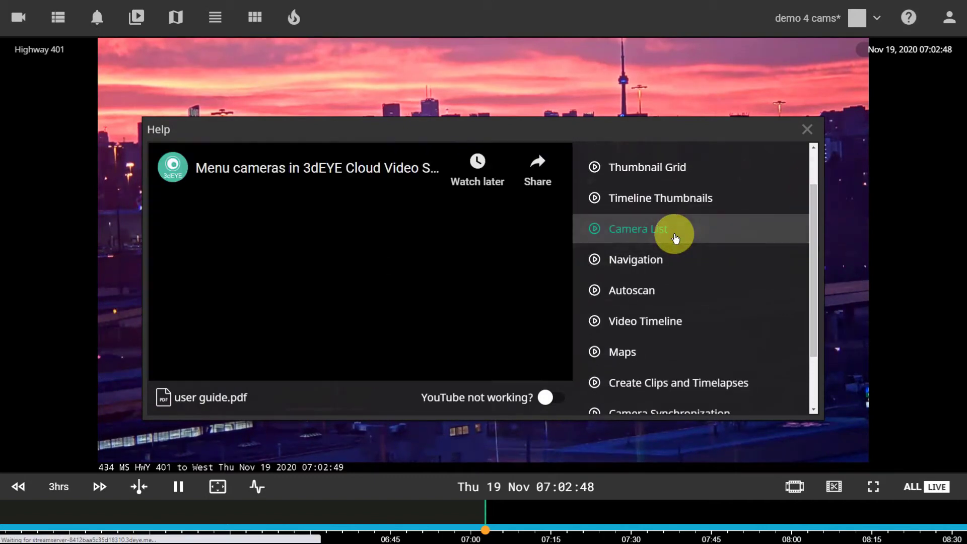
left_click(806, 129)
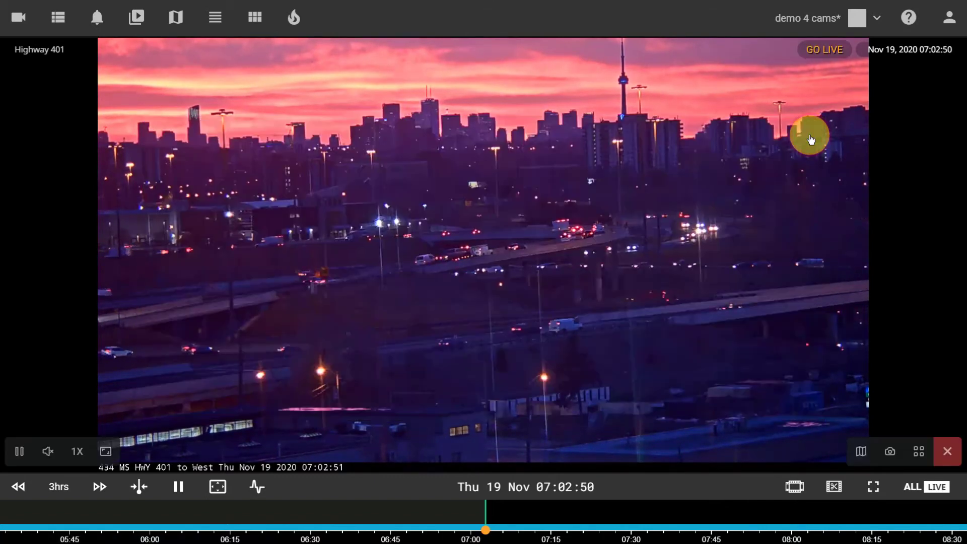
In Profile Preferences, try stretch as default resize mode, then keep aspect ratio.
left_click(949, 16)
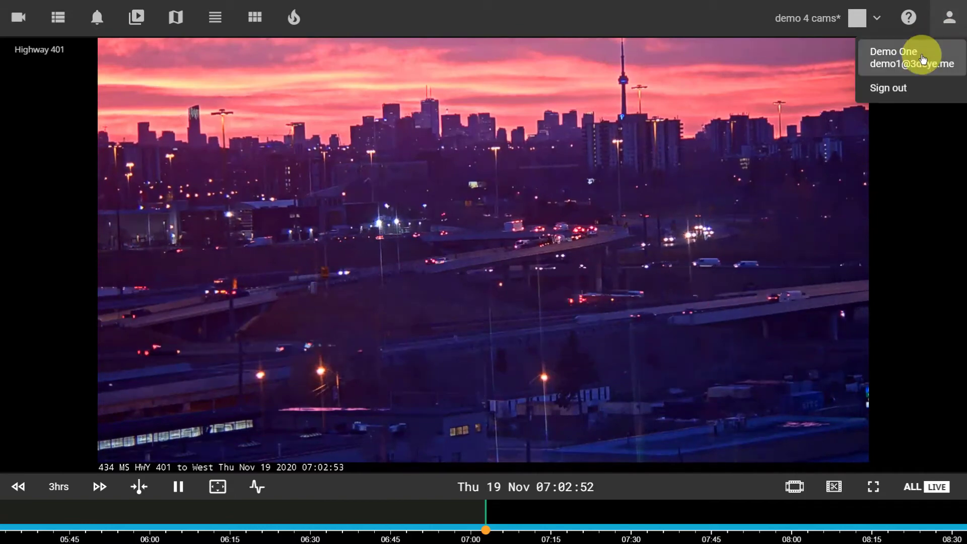
left_click(912, 58)
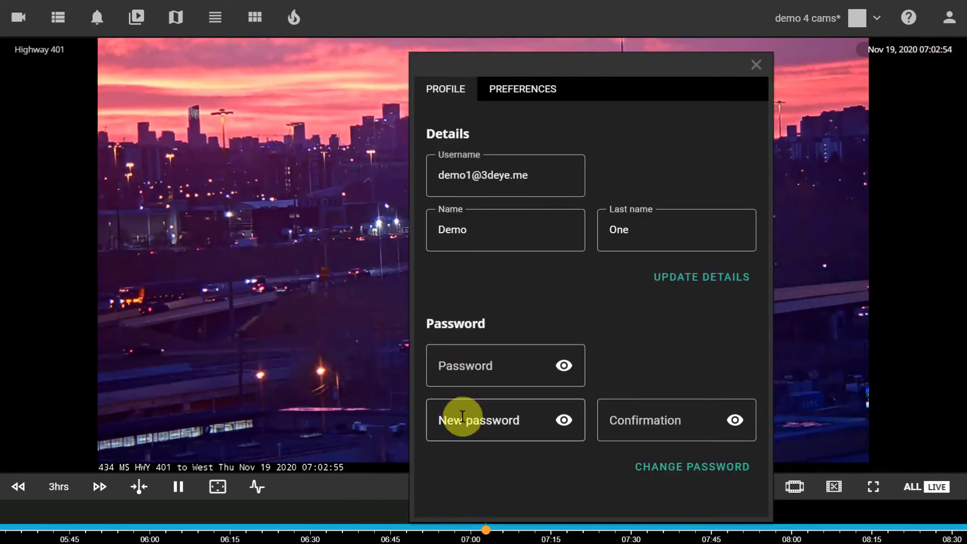
left_click(522, 88)
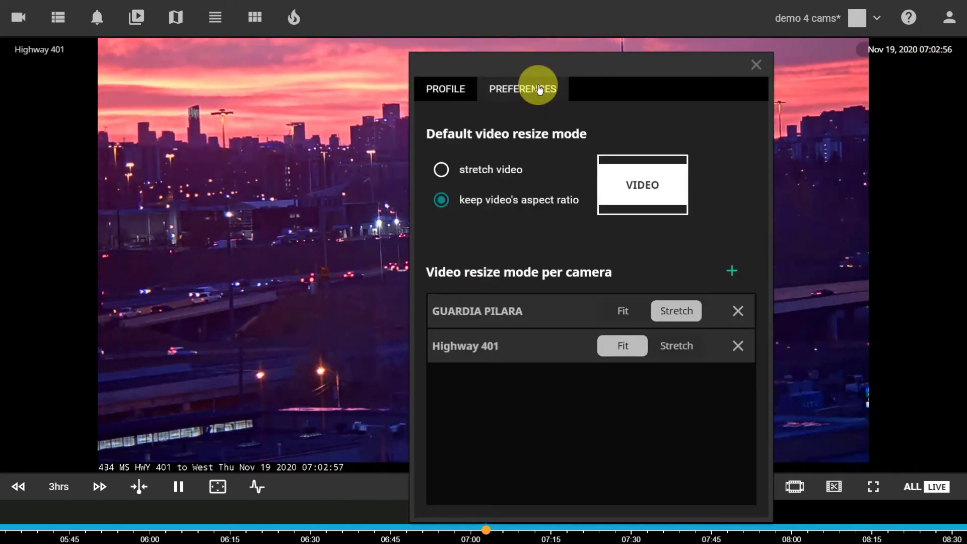
left_click(441, 169)
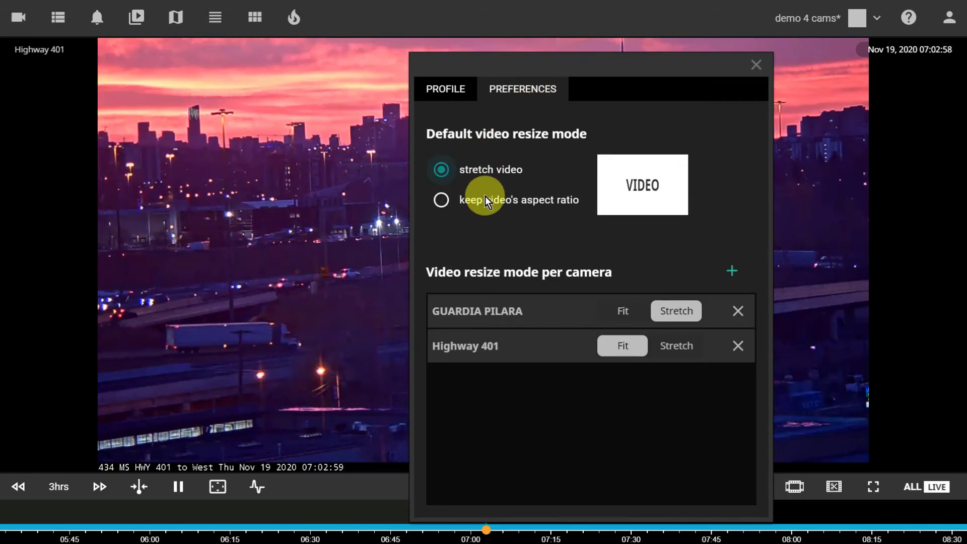
left_click(441, 199)
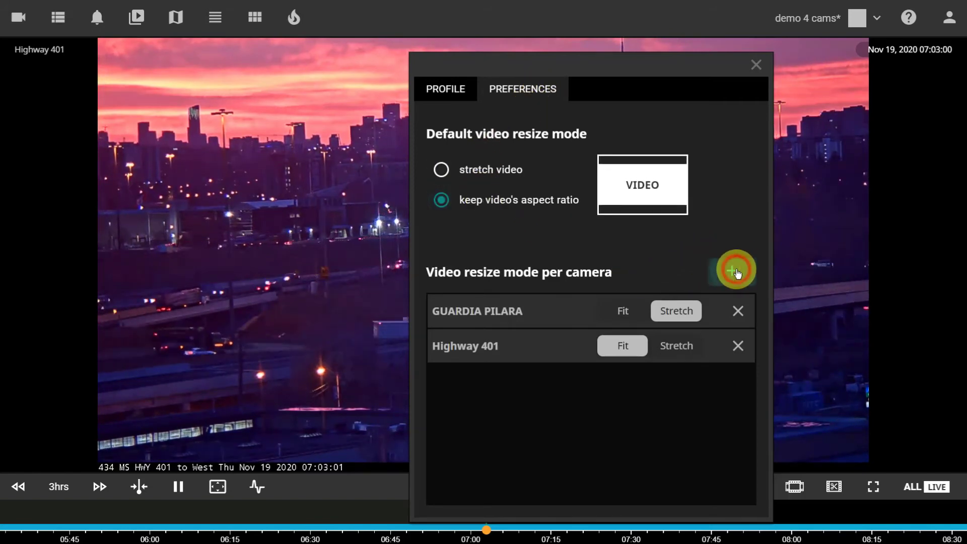
Add Entrance ONVIF (A) to the per-camera resize list, close preferences and sign out.
left_click(732, 270)
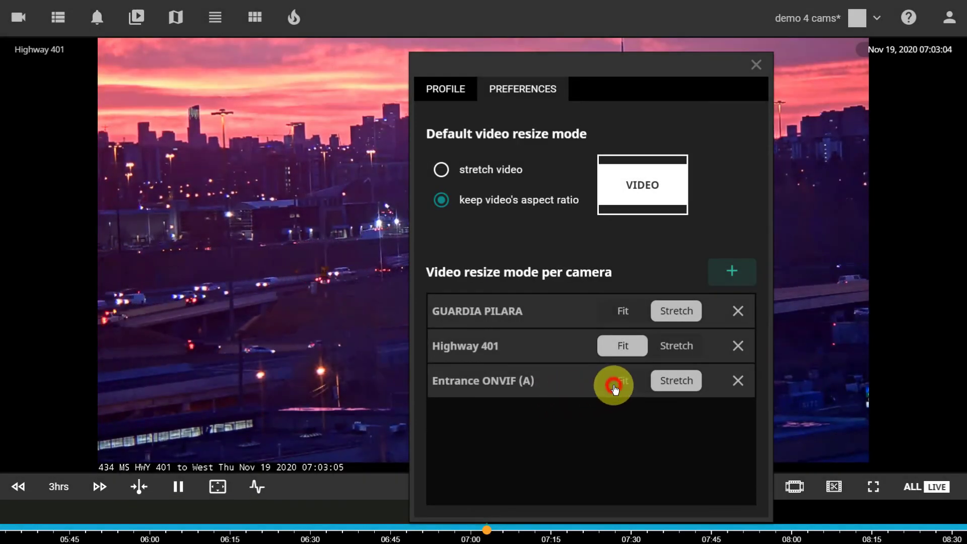
left_click(755, 65)
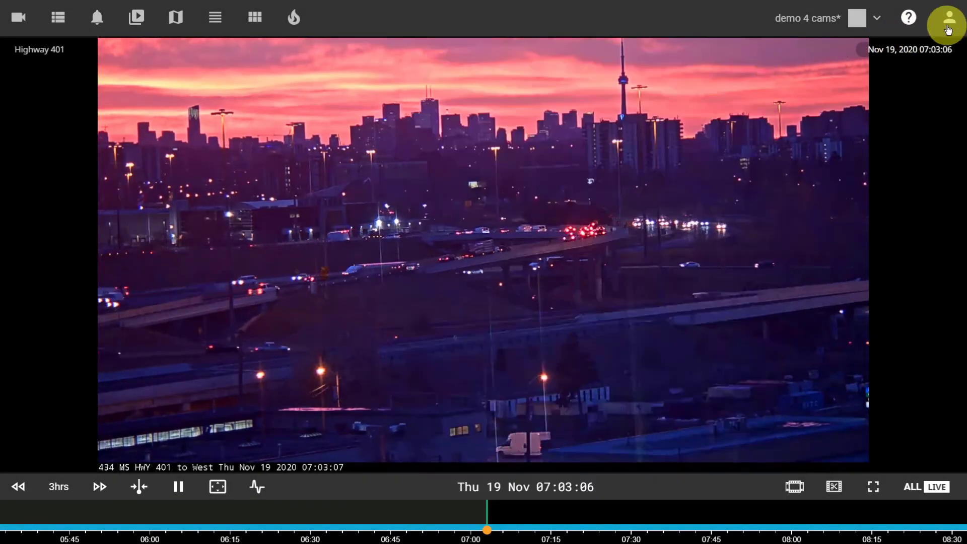
left_click(950, 17)
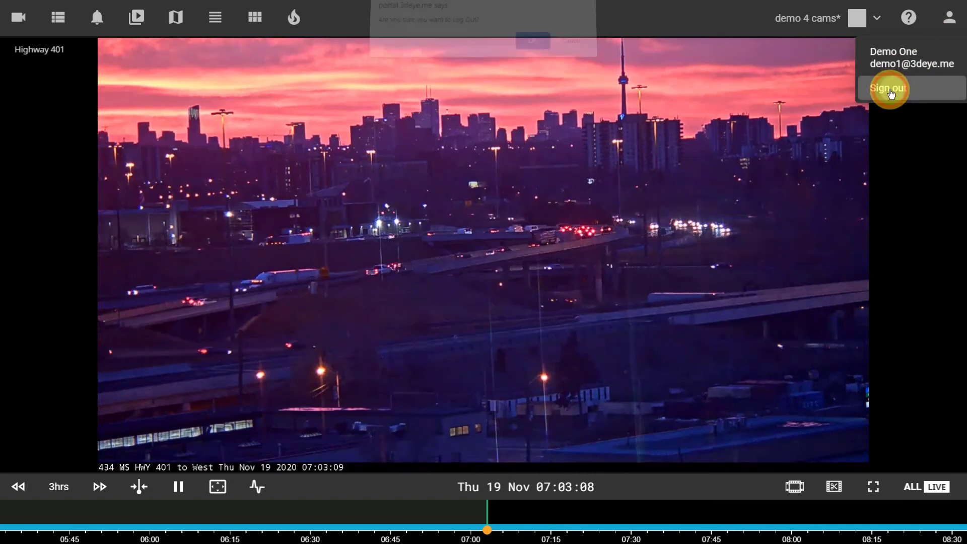